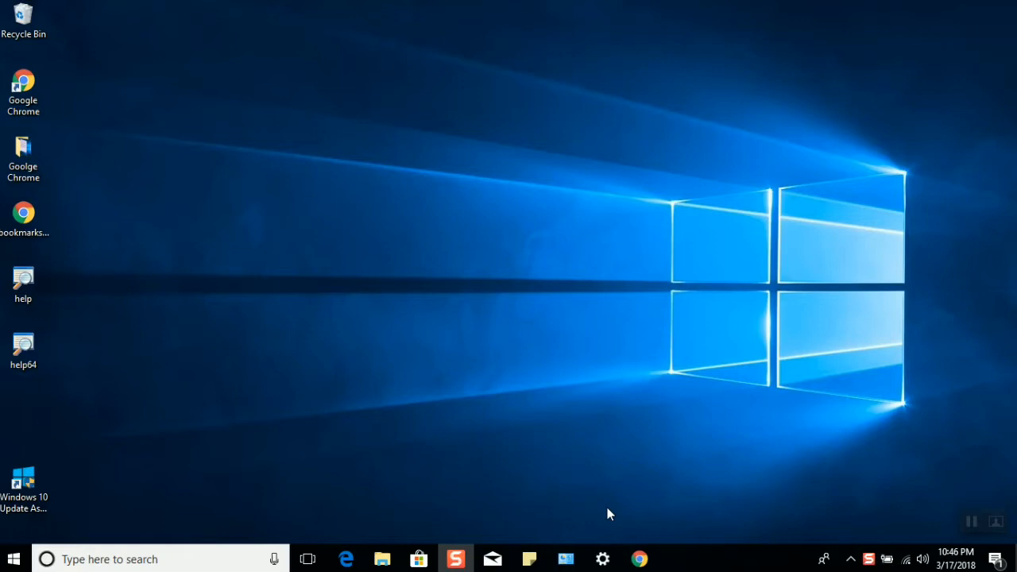
{"action": "mouse_move", "coordinate": [638, 559]}
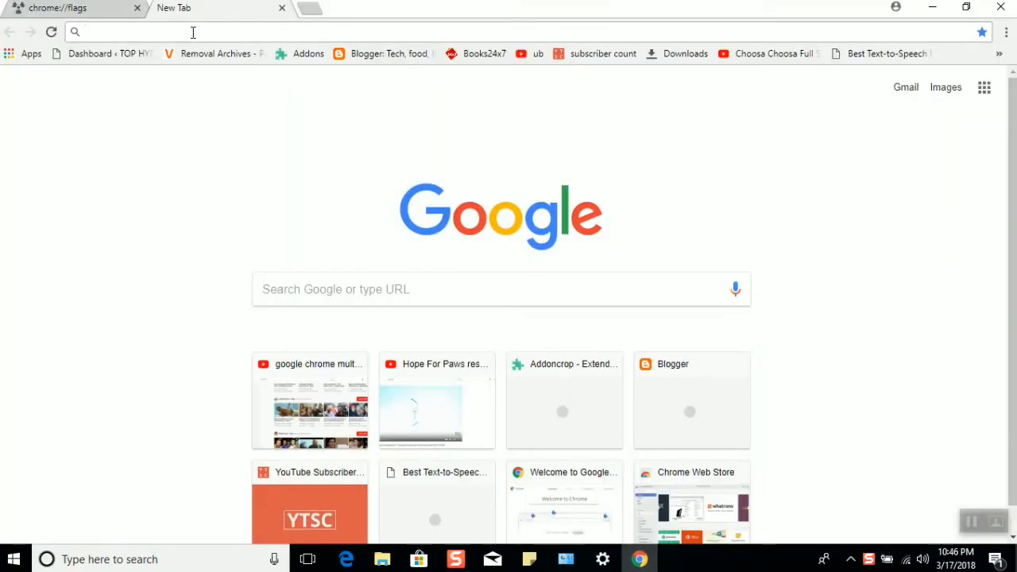
Step: Load chrome://flags via the address bar's 'Paste and go'
{"action": "right_click", "coordinate": [192, 32]}
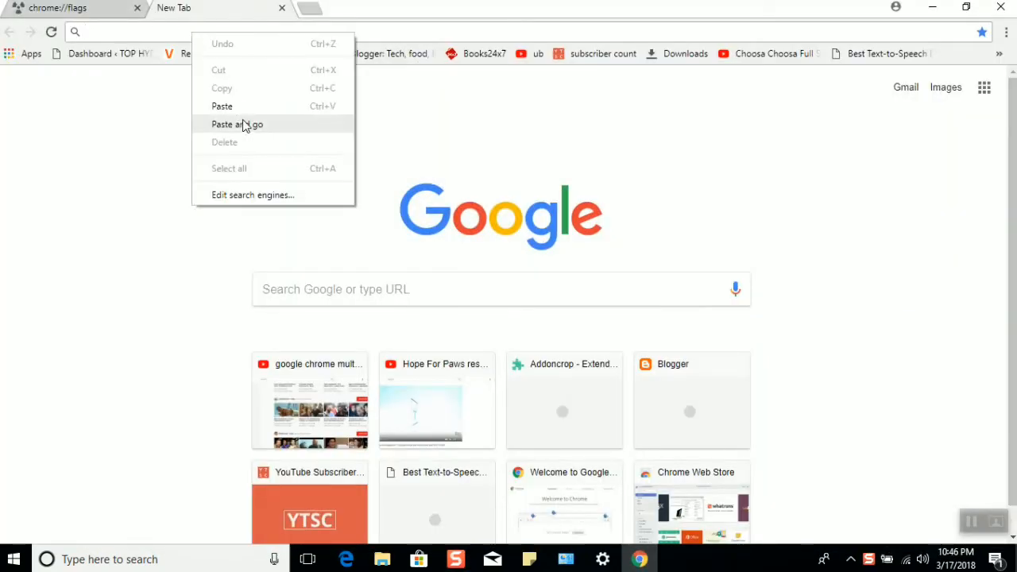
{"action": "left_click", "coordinate": [235, 124]}
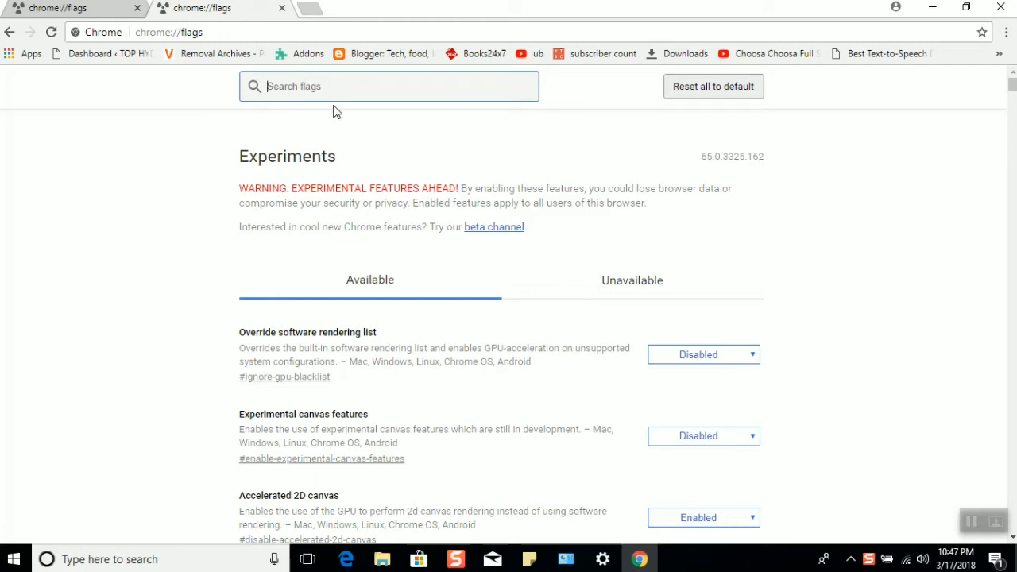
Step: Search 'mute', set Tab audio muting UI control to Enabled and relaunch Chrome
{"action": "type", "text": "mute"}
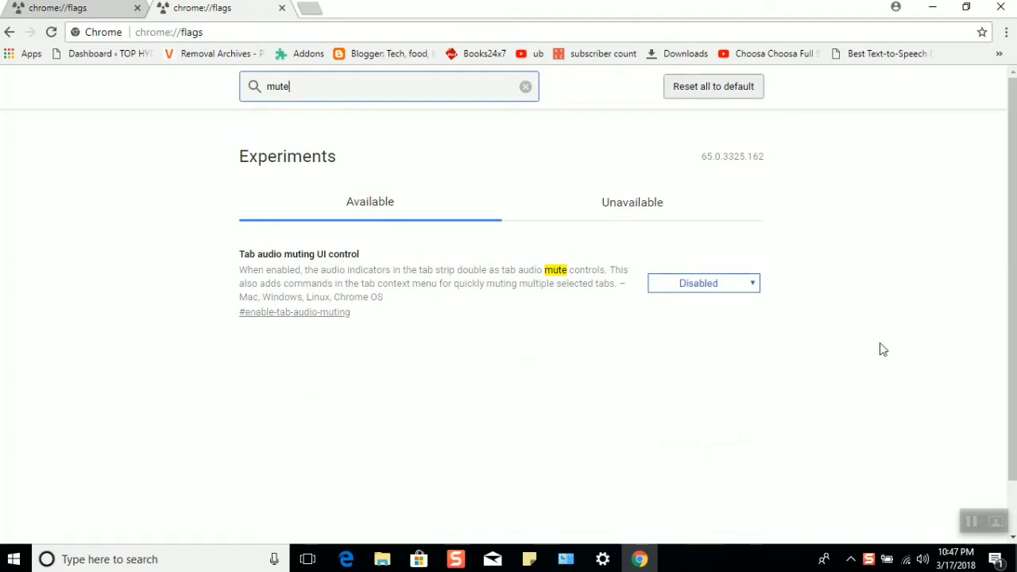
{"action": "left_click", "coordinate": [702, 283]}
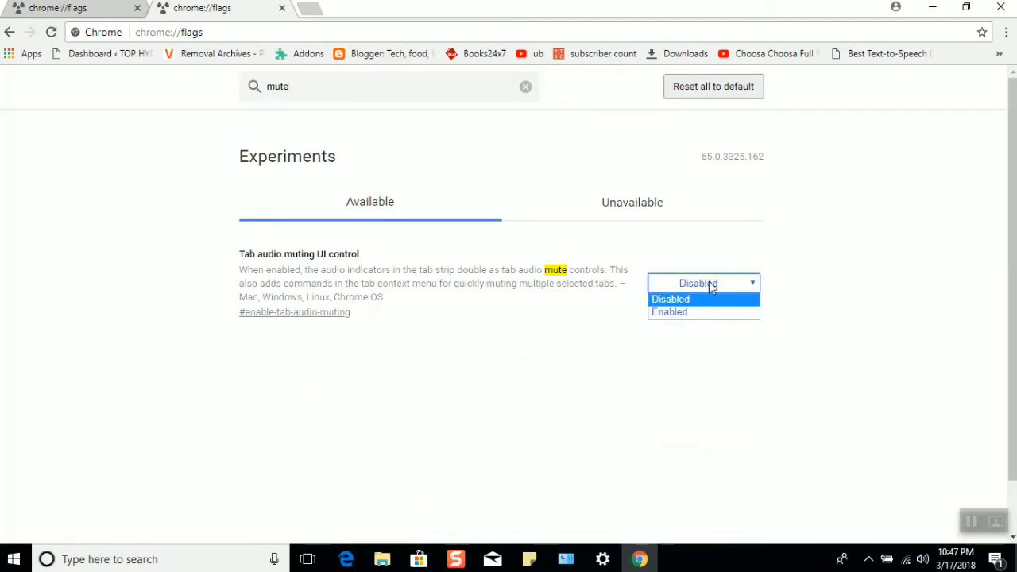
{"action": "mouse_move", "coordinate": [700, 312]}
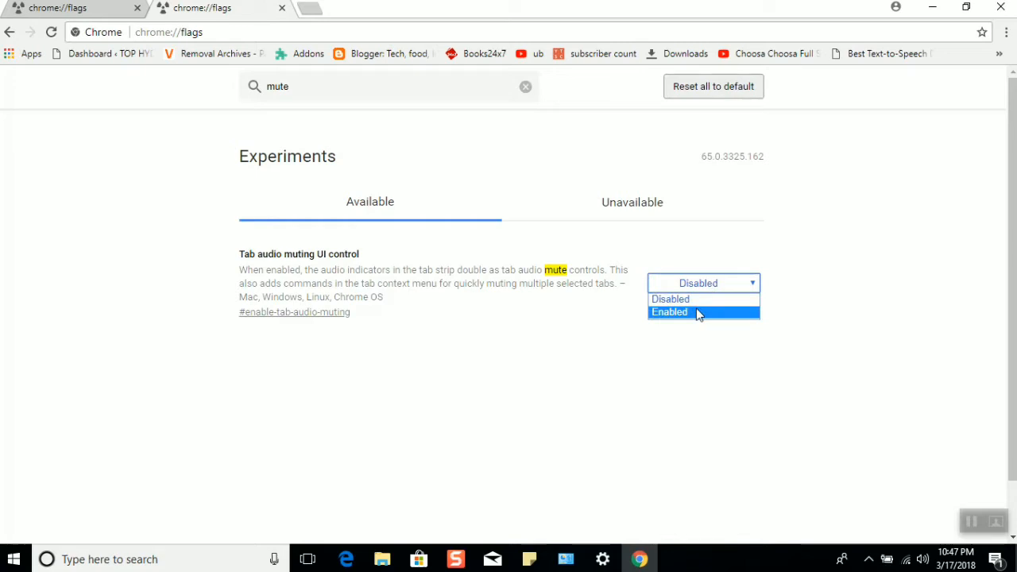
{"action": "left_click", "coordinate": [669, 312]}
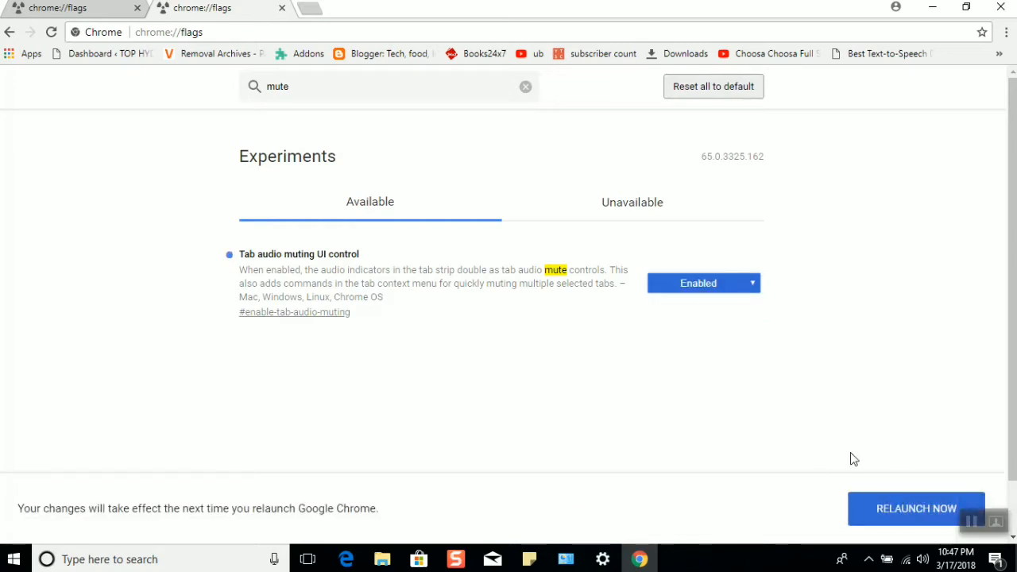
{"action": "left_click", "coordinate": [915, 508]}
{"action": "type", "text": "y"}
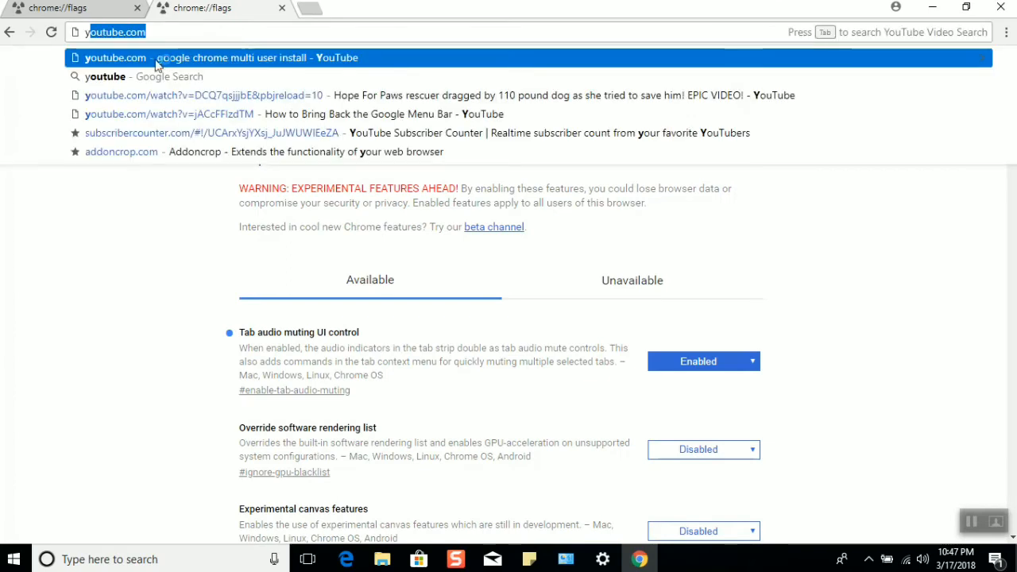
Step: Navigate the tab to youtube.com from the address suggestions
{"action": "left_click", "coordinate": [114, 57]}
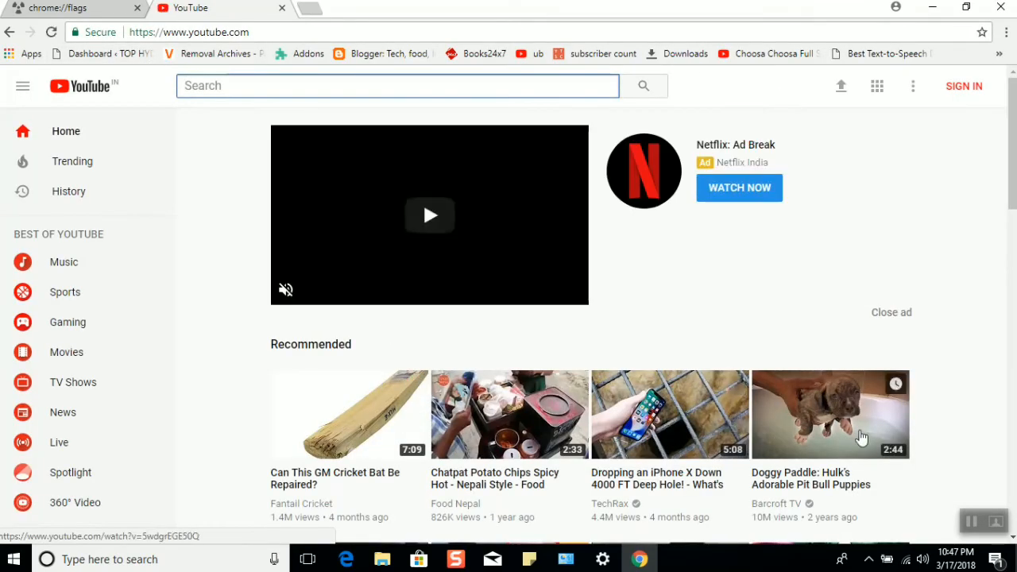
Step: Play the recommended video 'Can This GM Cricket Bat Be Repaired?'
{"action": "left_click", "coordinate": [348, 414]}
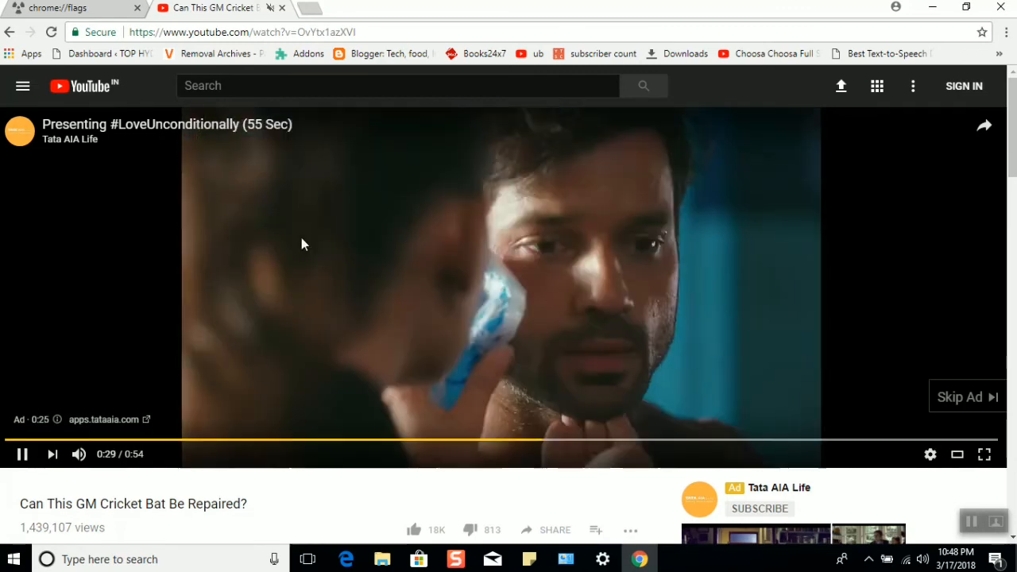
{"action": "mouse_move", "coordinate": [346, 277]}
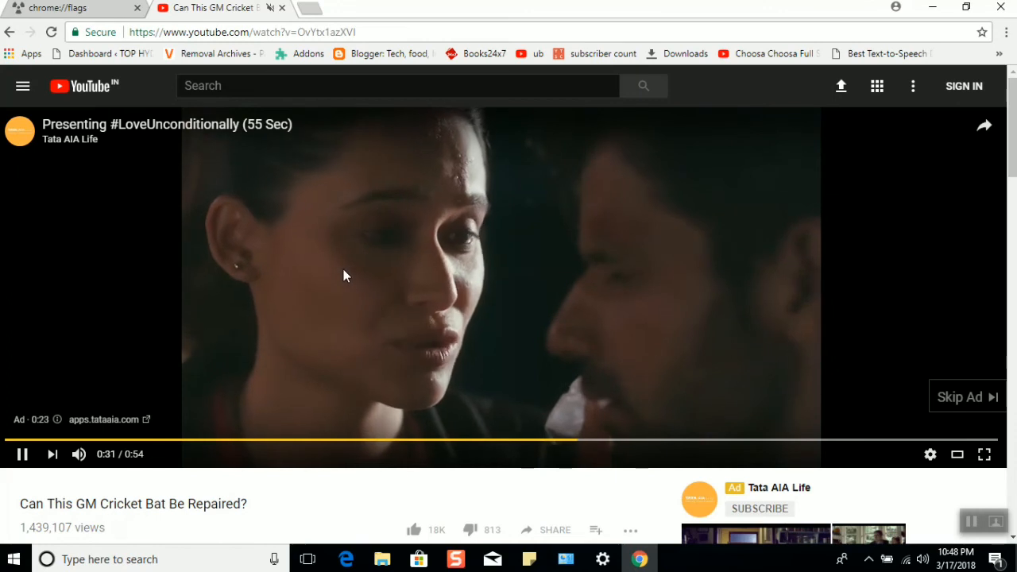